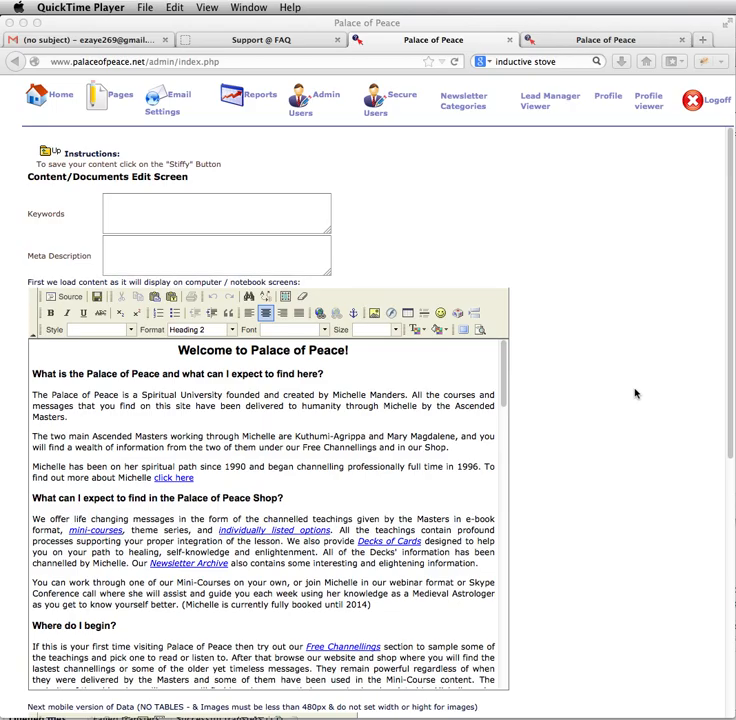
{"action": "mouse_move", "coordinate": [598, 442]}
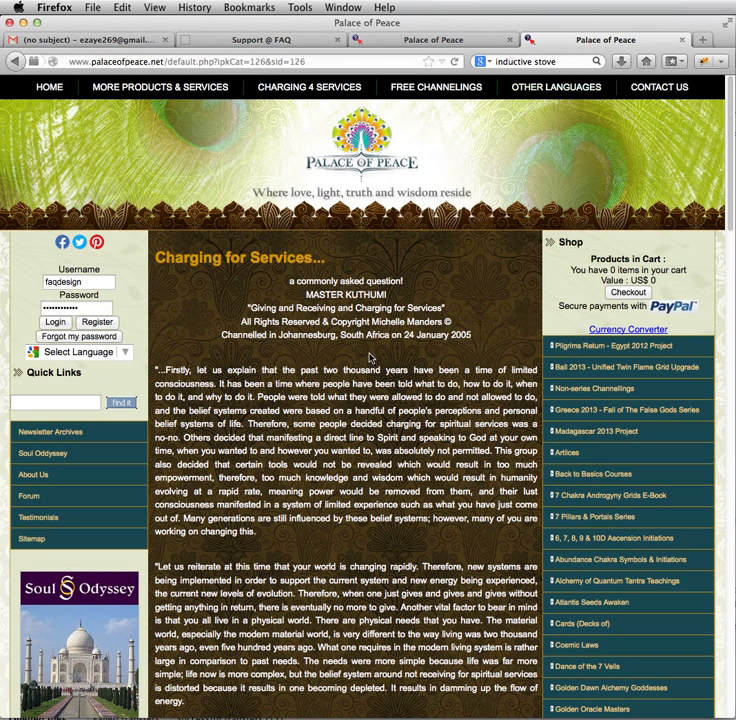
{"action": "mouse_move", "coordinate": [256, 288]}
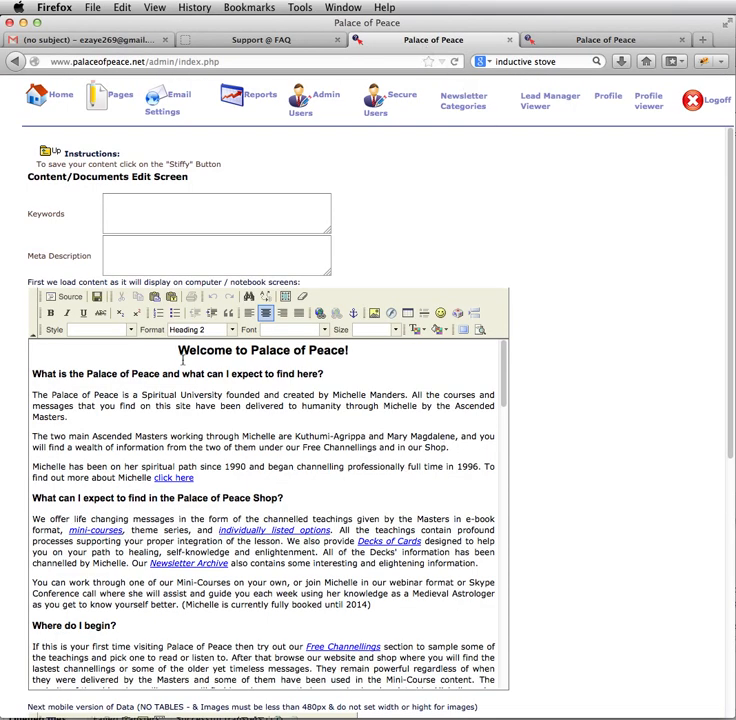
- Apply the Tahoma font to the welcome title, then view the live Palace of Peace site
{"action": "left_click", "coordinate": [200, 328]}
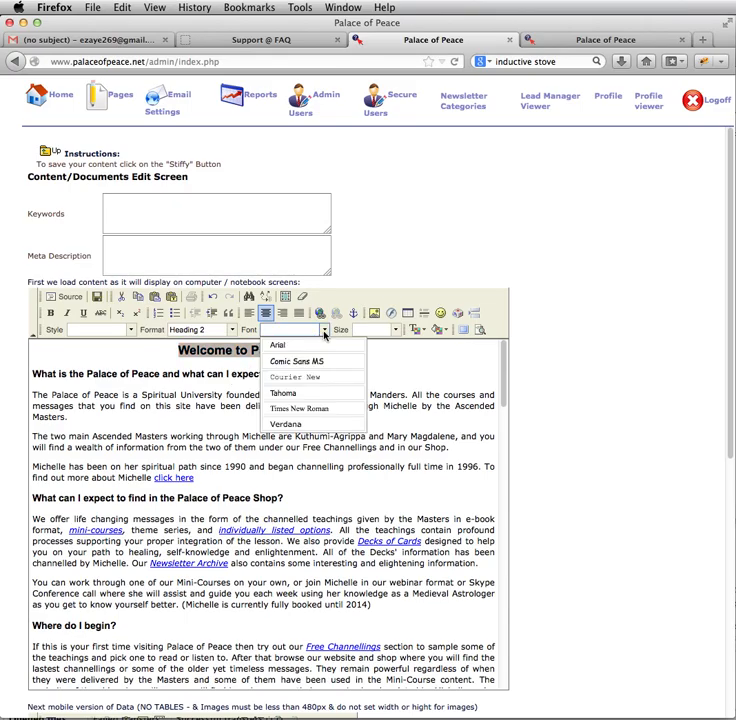
{"action": "left_click", "coordinate": [284, 392]}
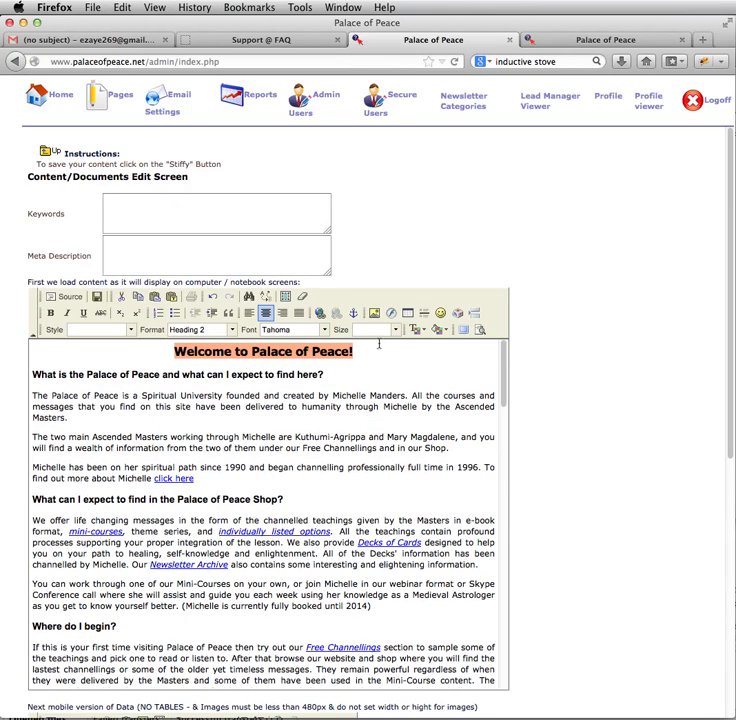
{"action": "left_click", "coordinate": [376, 330]}
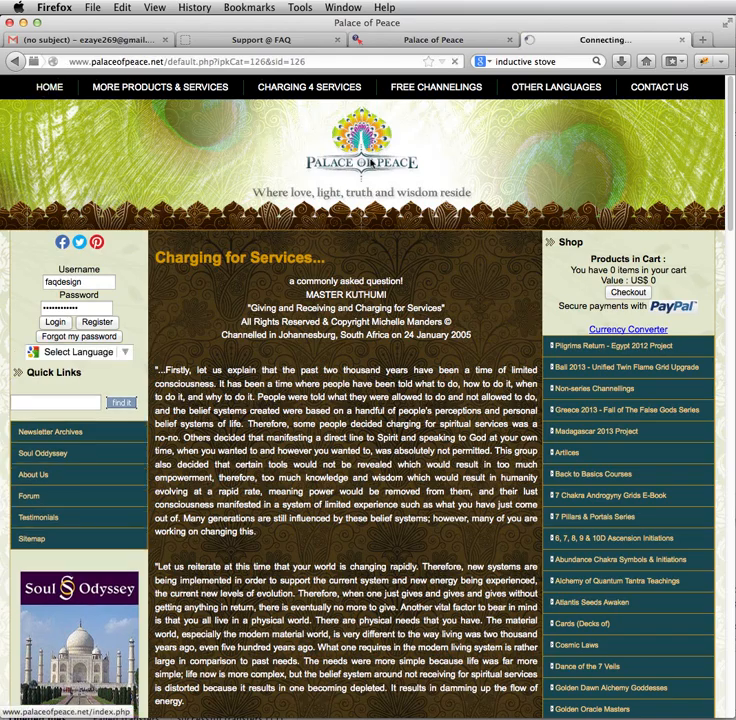
- Back in the editor, give the welcome title the Heading 2 paragraph format
{"action": "left_click", "coordinate": [48, 88]}
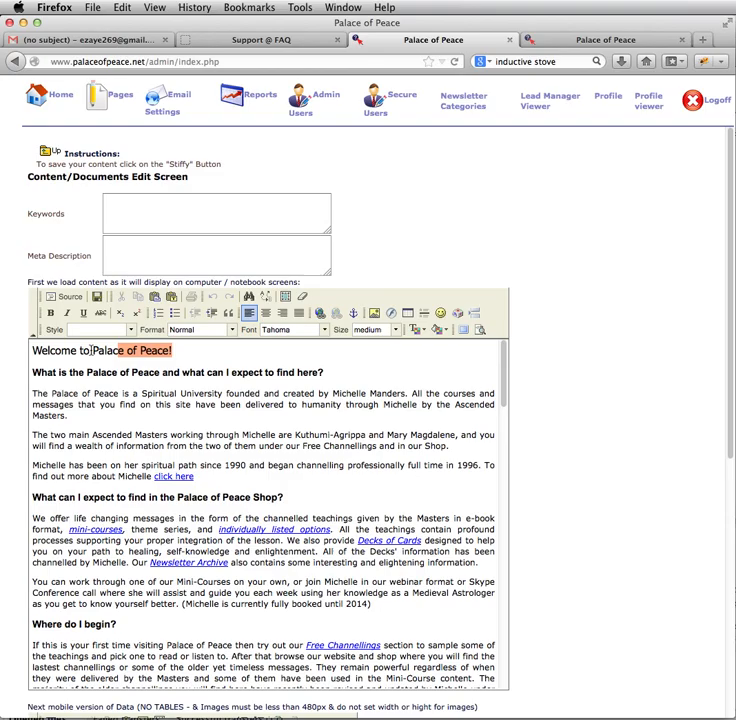
{"action": "left_click", "coordinate": [312, 330]}
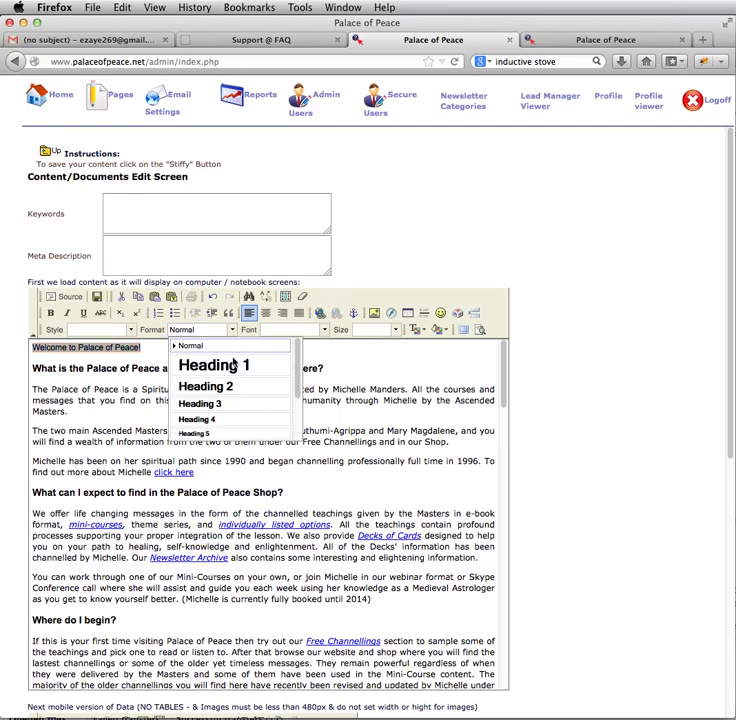
{"action": "left_click", "coordinate": [212, 364]}
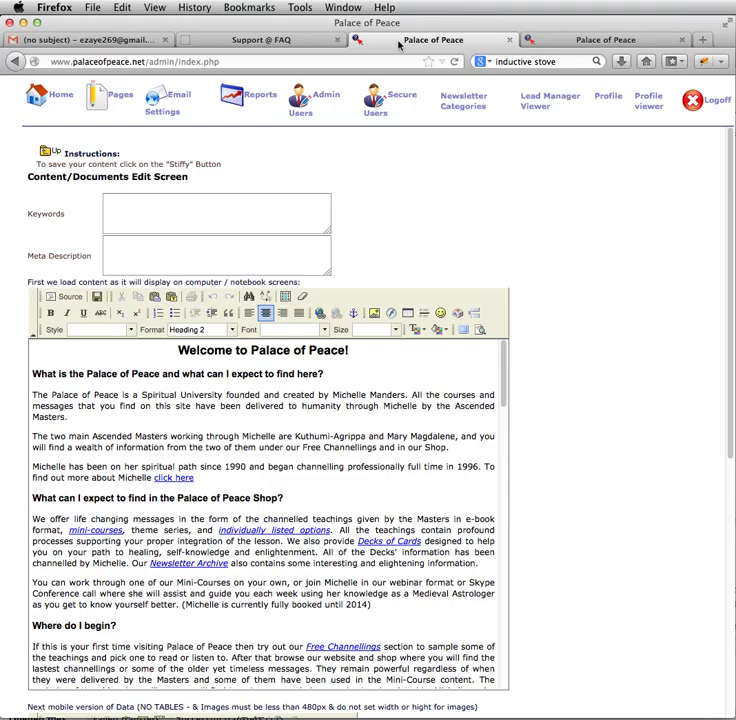
{"action": "left_click", "coordinate": [200, 330]}
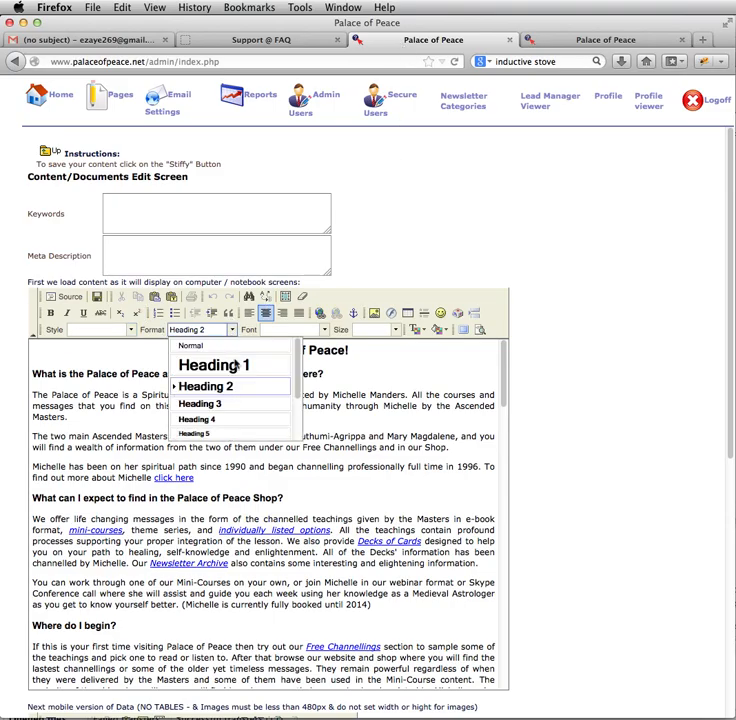
{"action": "left_click", "coordinate": [200, 404]}
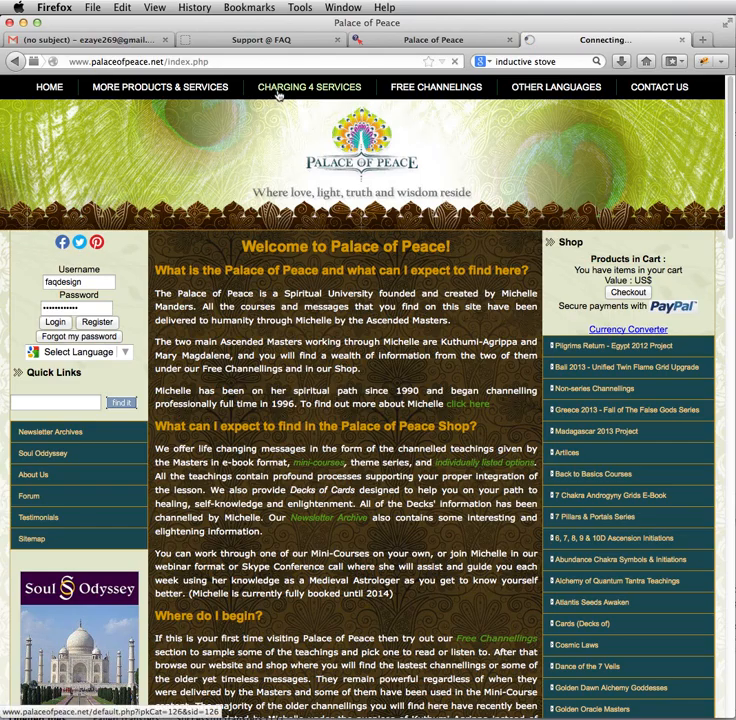
- Return from the live site to the welcome page editor
{"action": "left_click", "coordinate": [308, 88]}
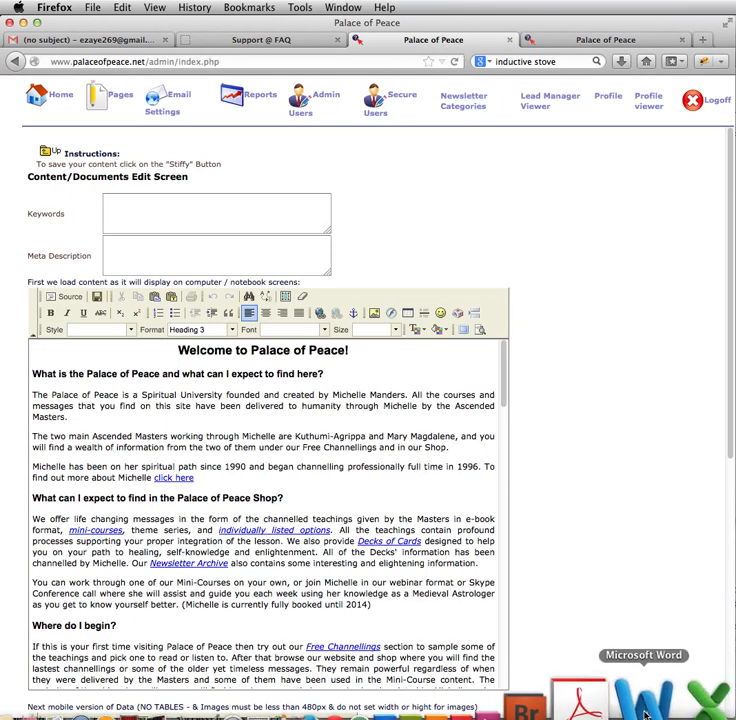
{"action": "mouse_move", "coordinate": [608, 700]}
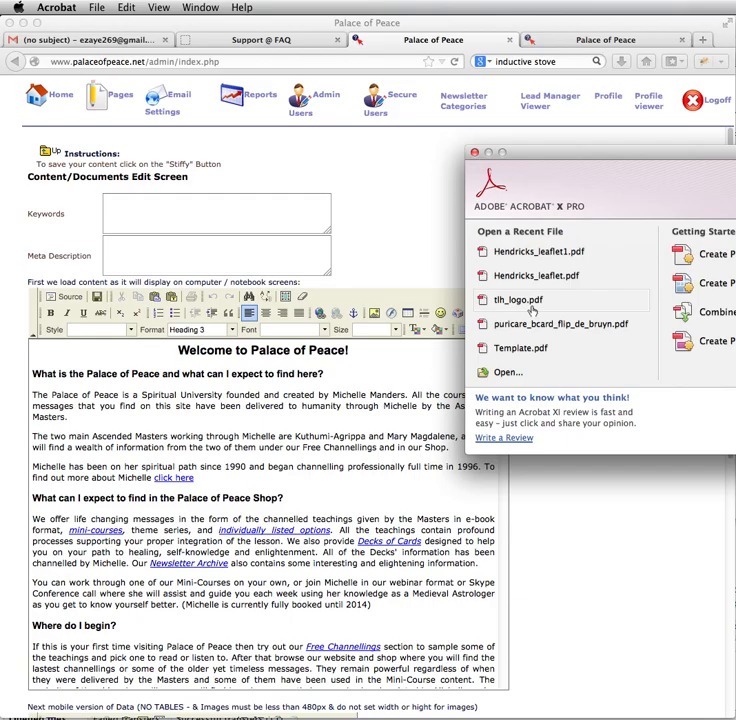
{"action": "mouse_move", "coordinate": [668, 300]}
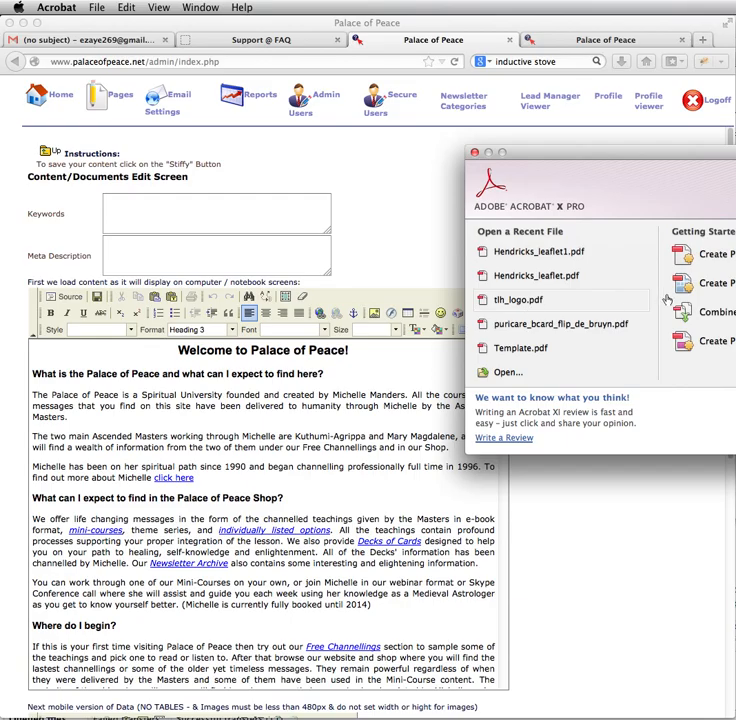
{"action": "mouse_move", "coordinate": [548, 252]}
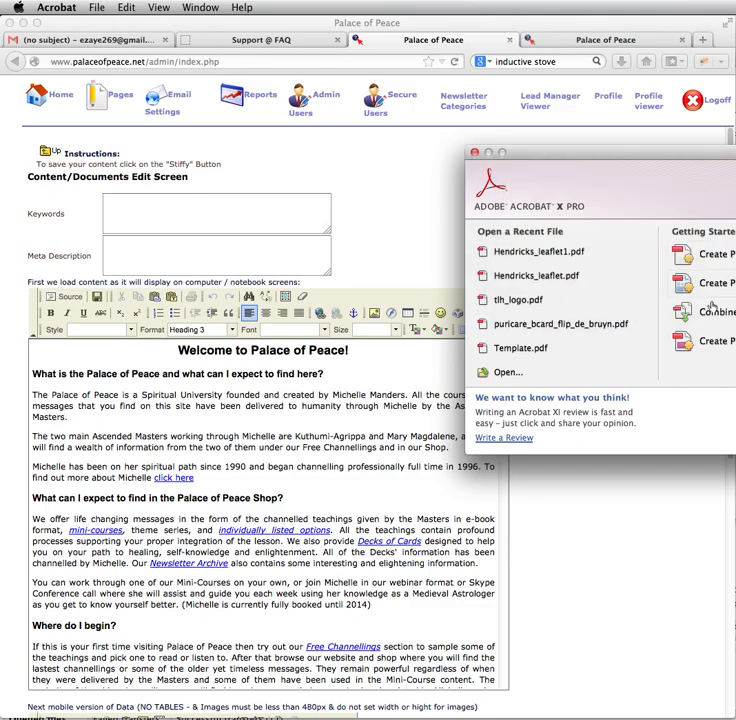
- Return to the editor and cancel the Paste as Plain Text prompt without pasting
{"action": "left_click", "coordinate": [472, 152]}
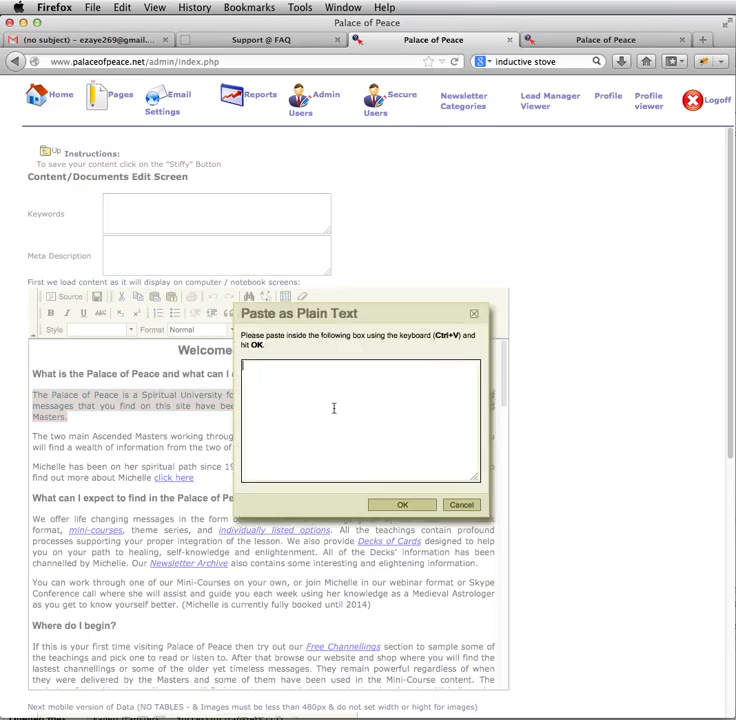
{"action": "left_click", "coordinate": [402, 504]}
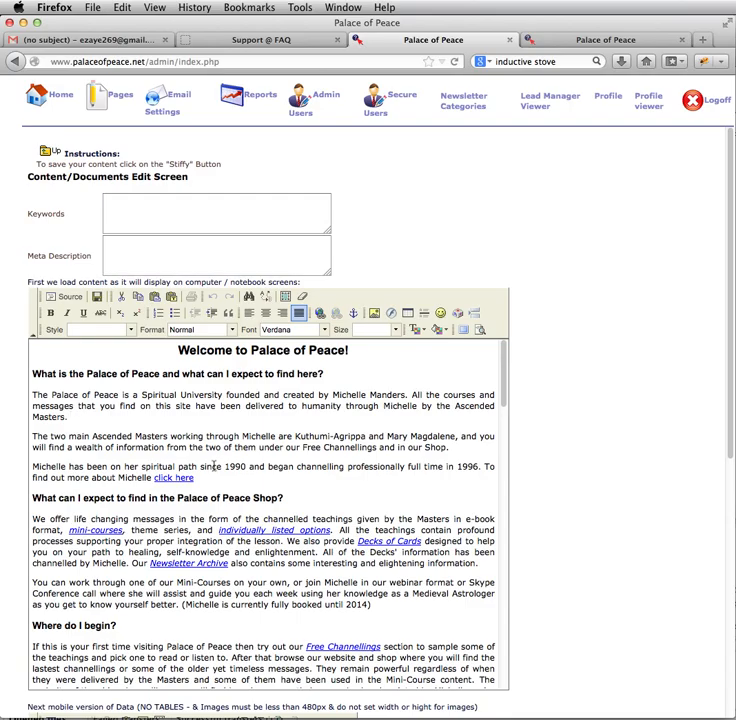
{"action": "mouse_move", "coordinate": [216, 464]}
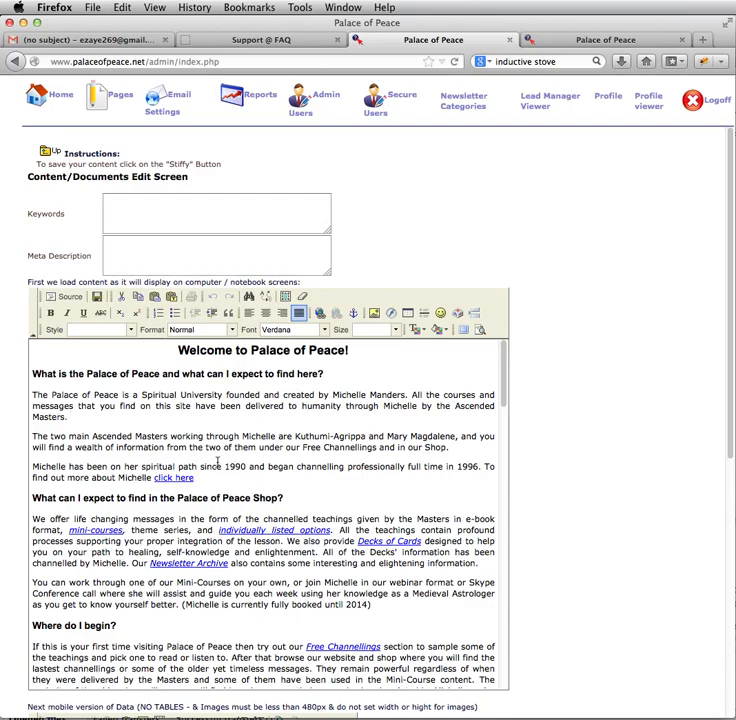